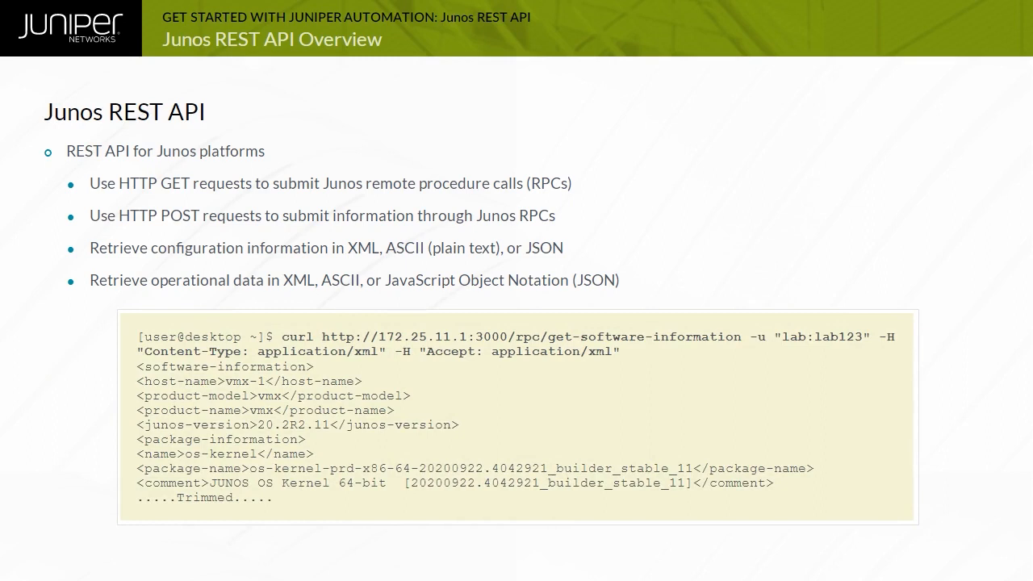
key(Right)
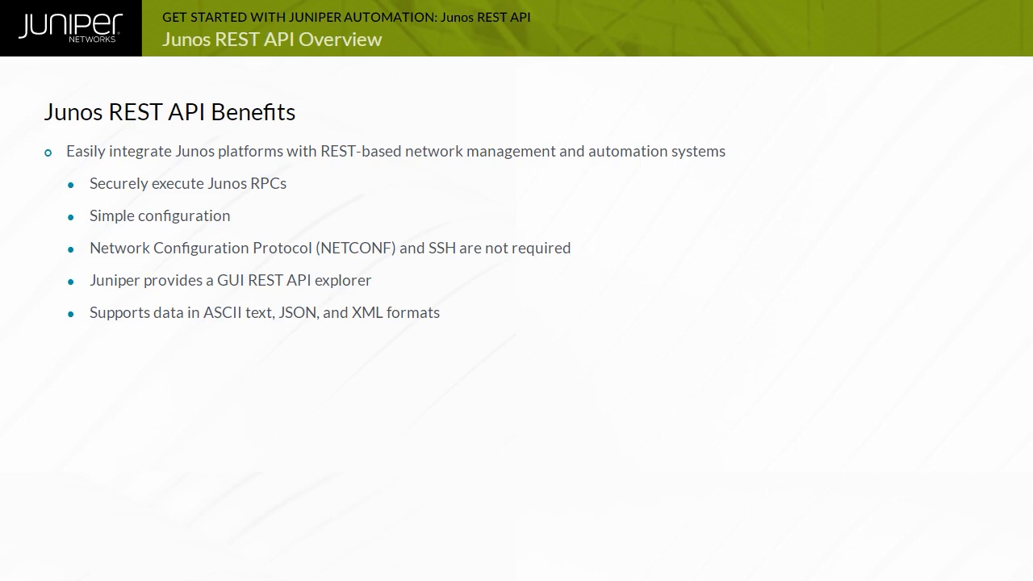
key(Right)
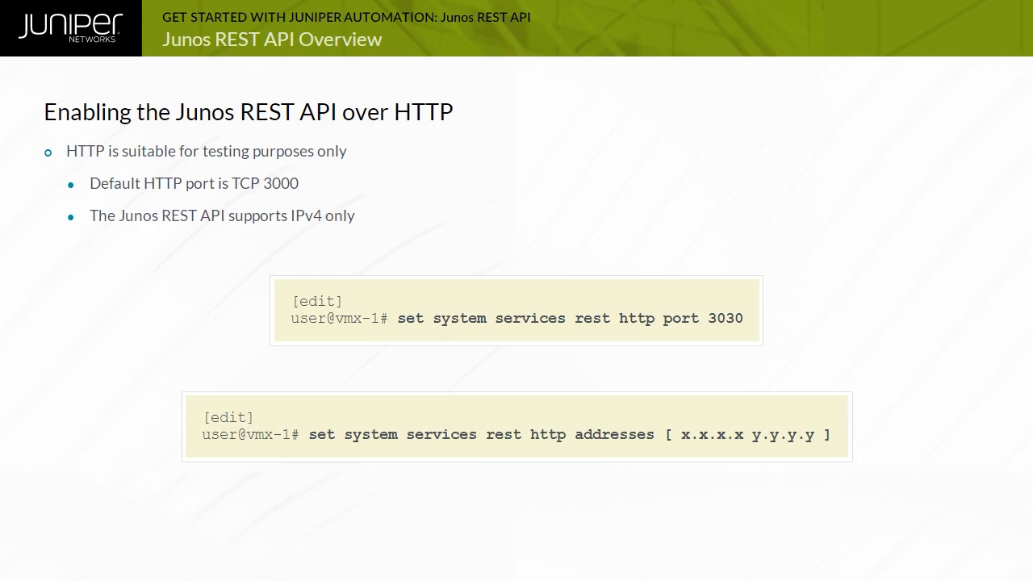
key(Right)
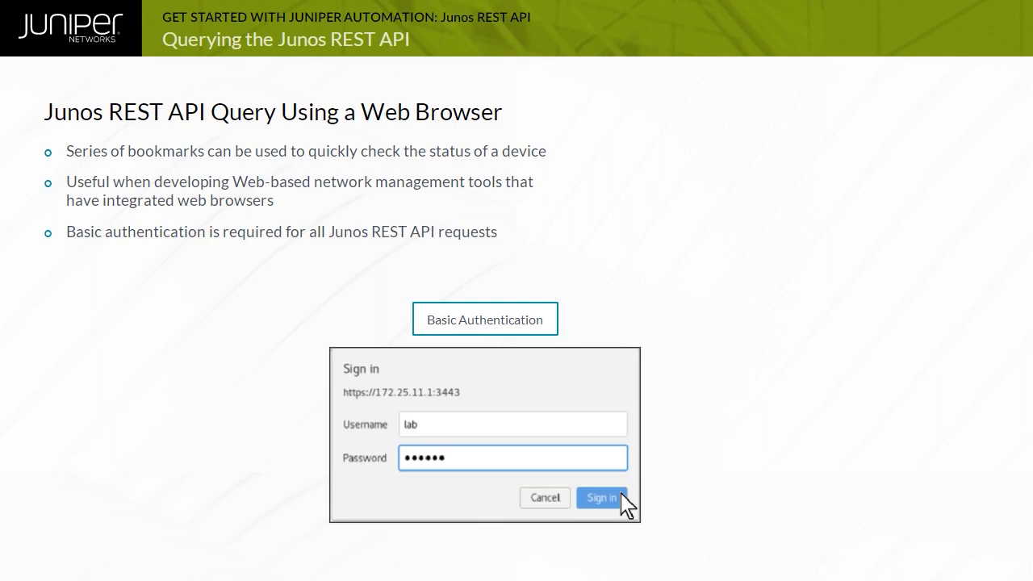
click(600, 497)
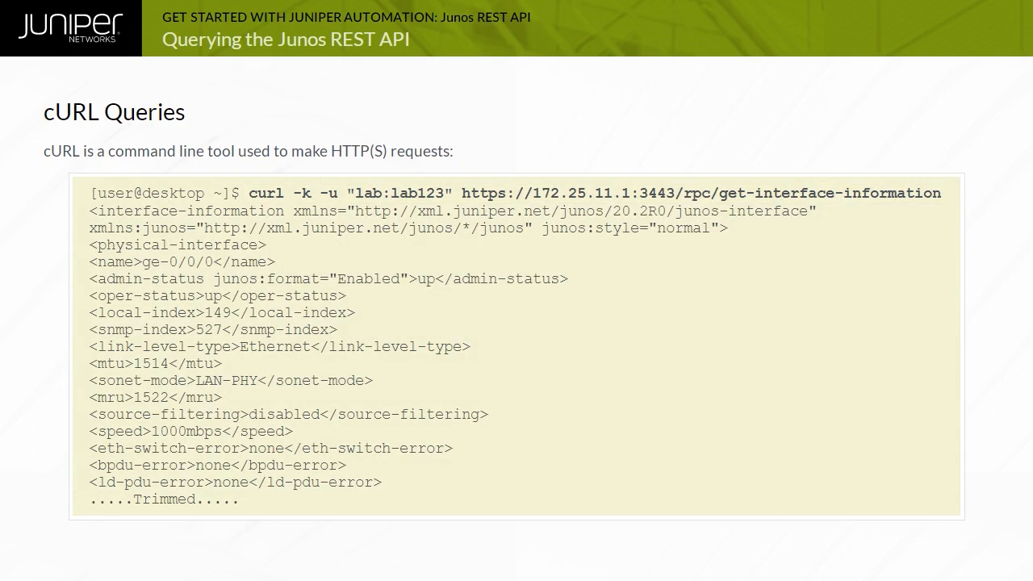
key(right)
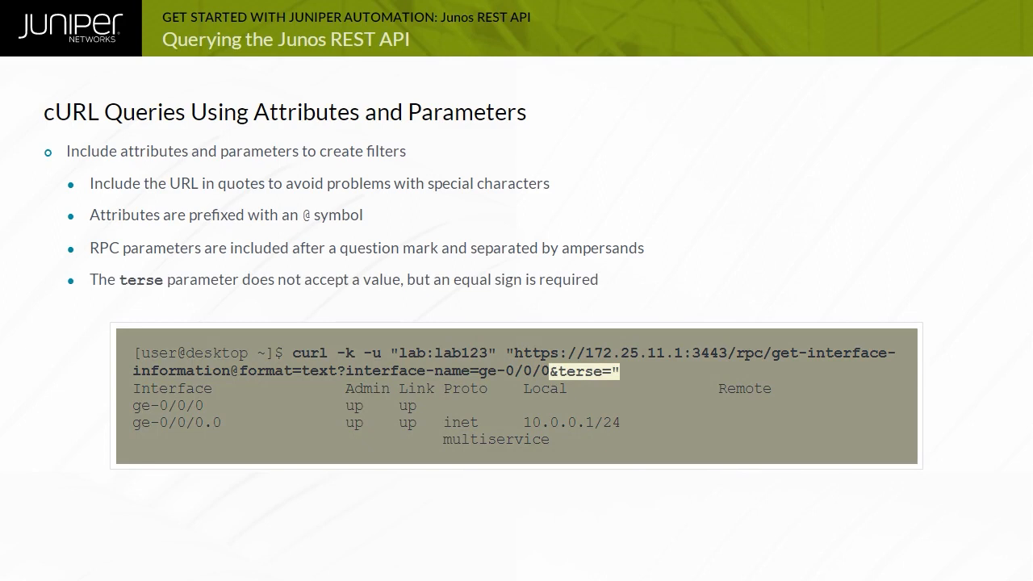
key(Right)
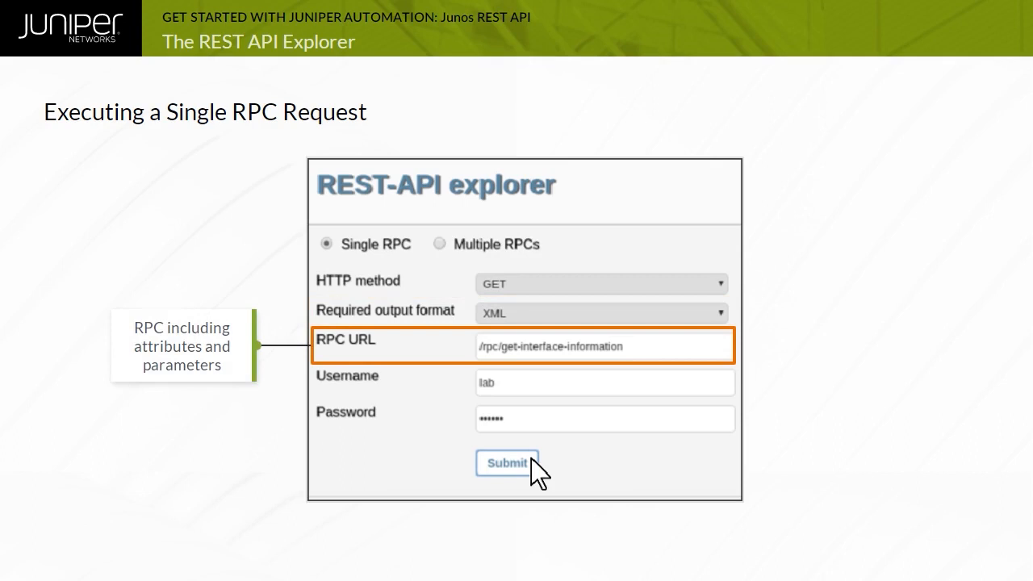
click(507, 462)
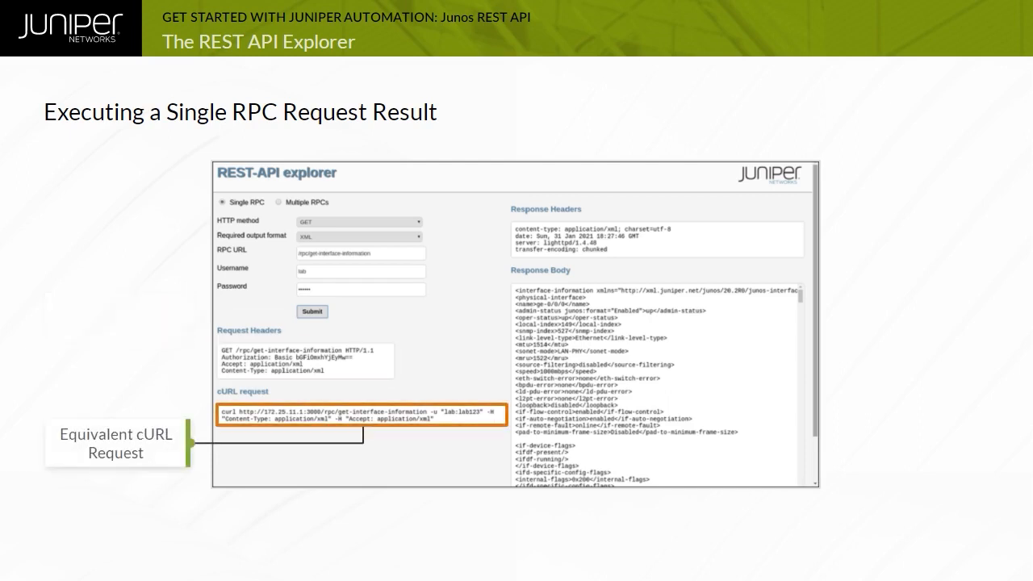
key(right)
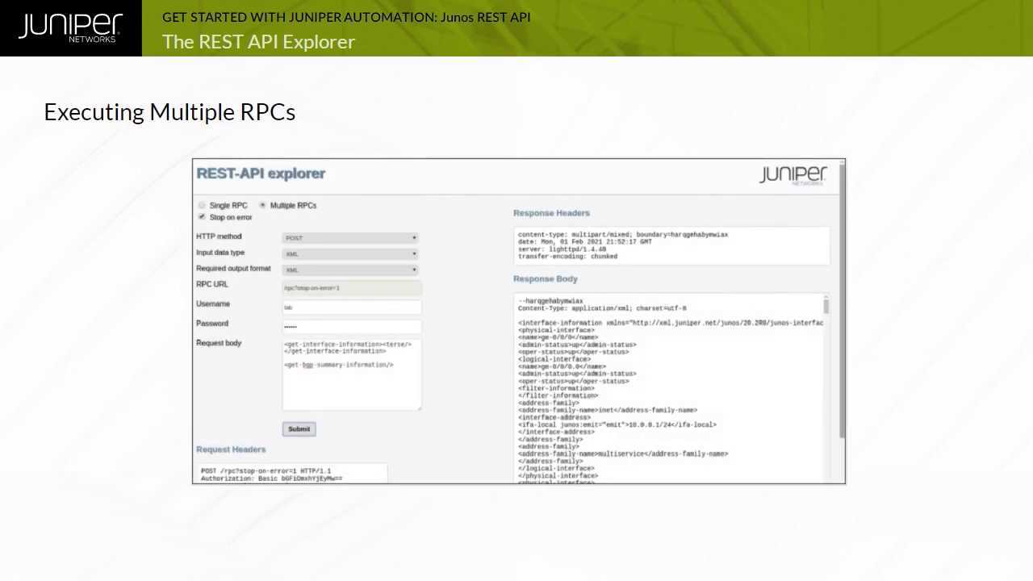
click(265, 205)
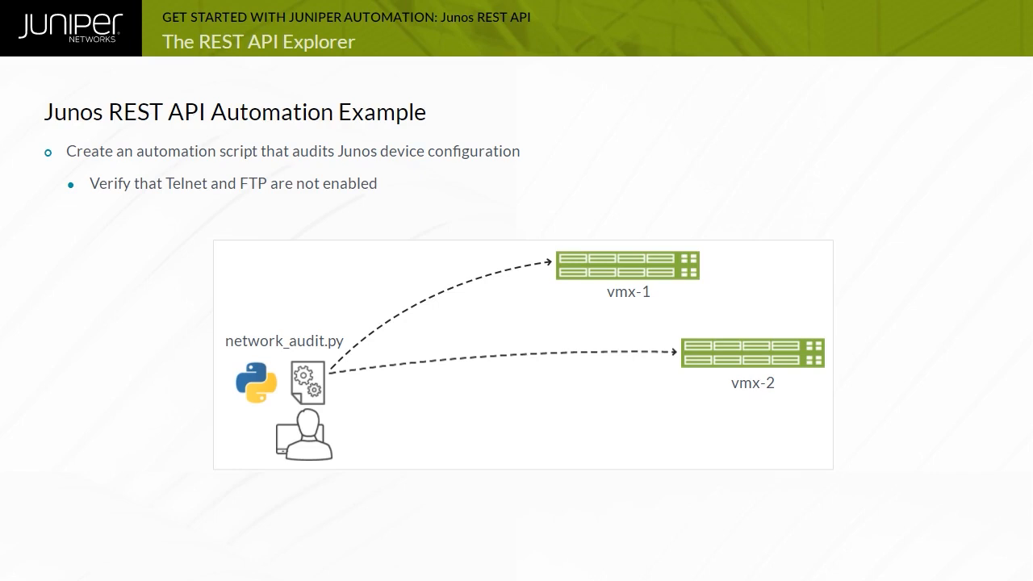
key(Right)
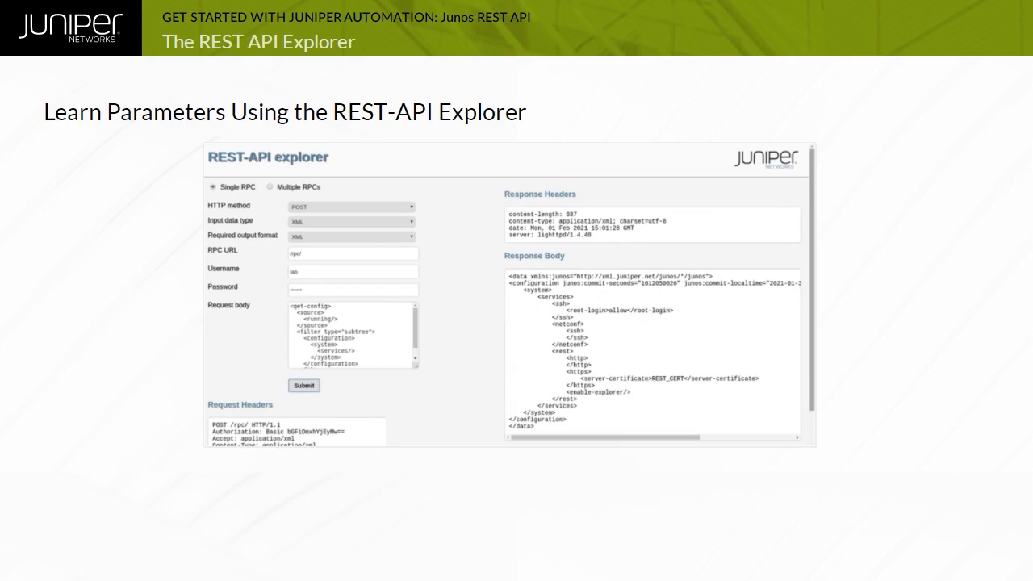
click(233, 187)
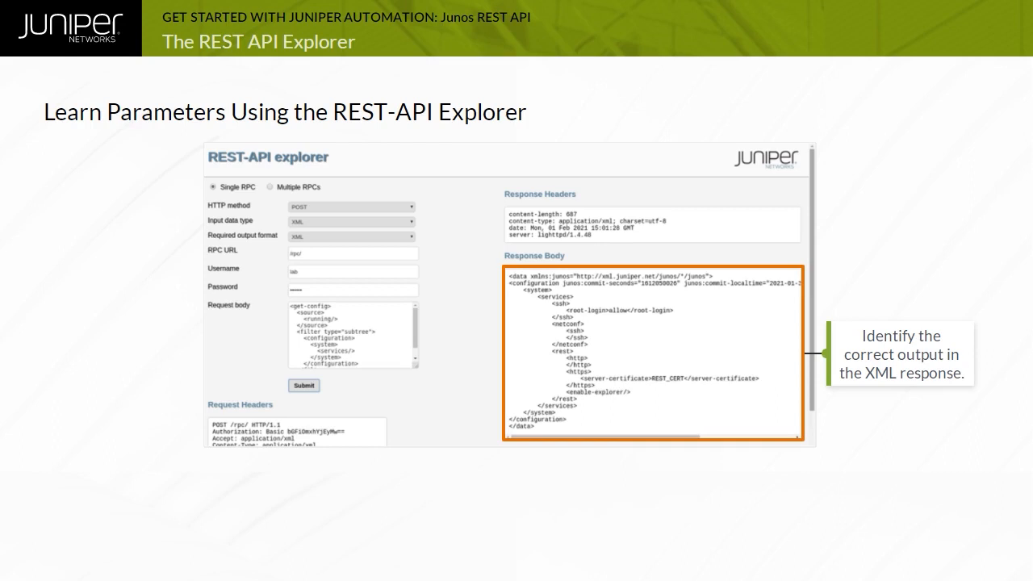
key(Right)
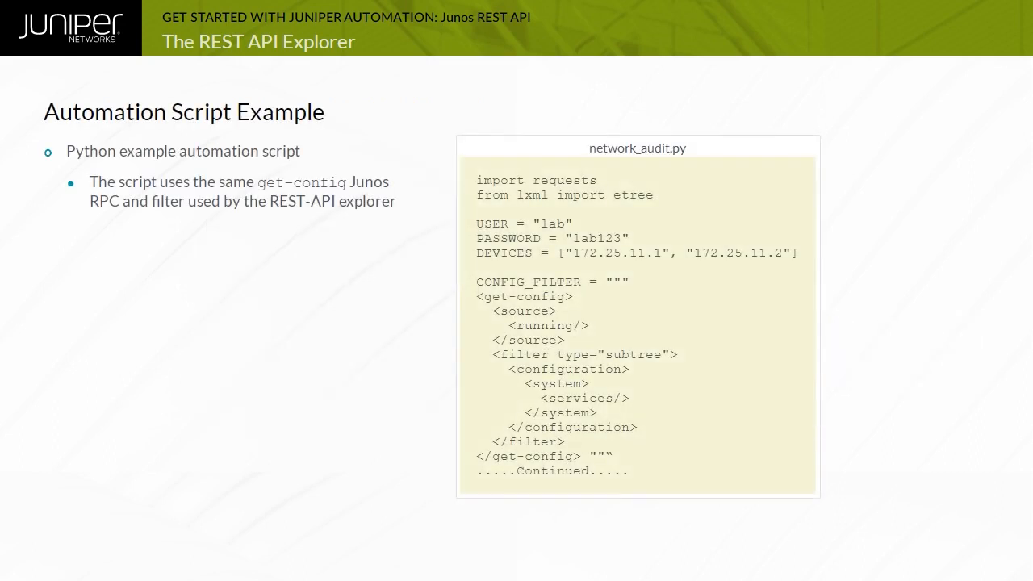